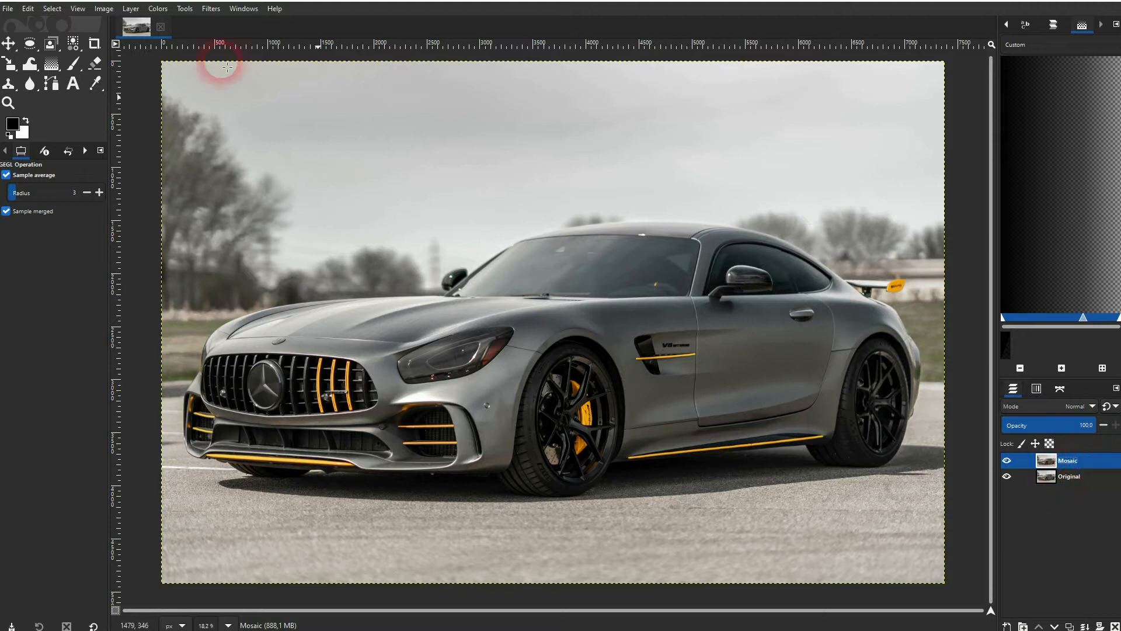
Launch Filters > Distorts > Mosaic on the Mosaic layer of the car photo
click(210, 8)
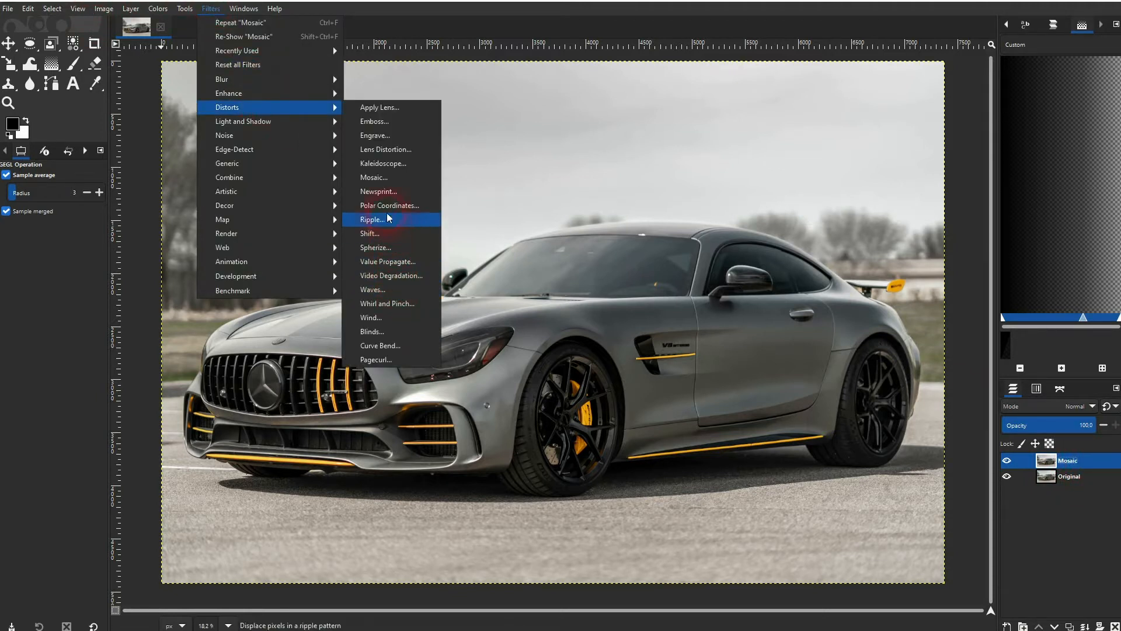
click(373, 176)
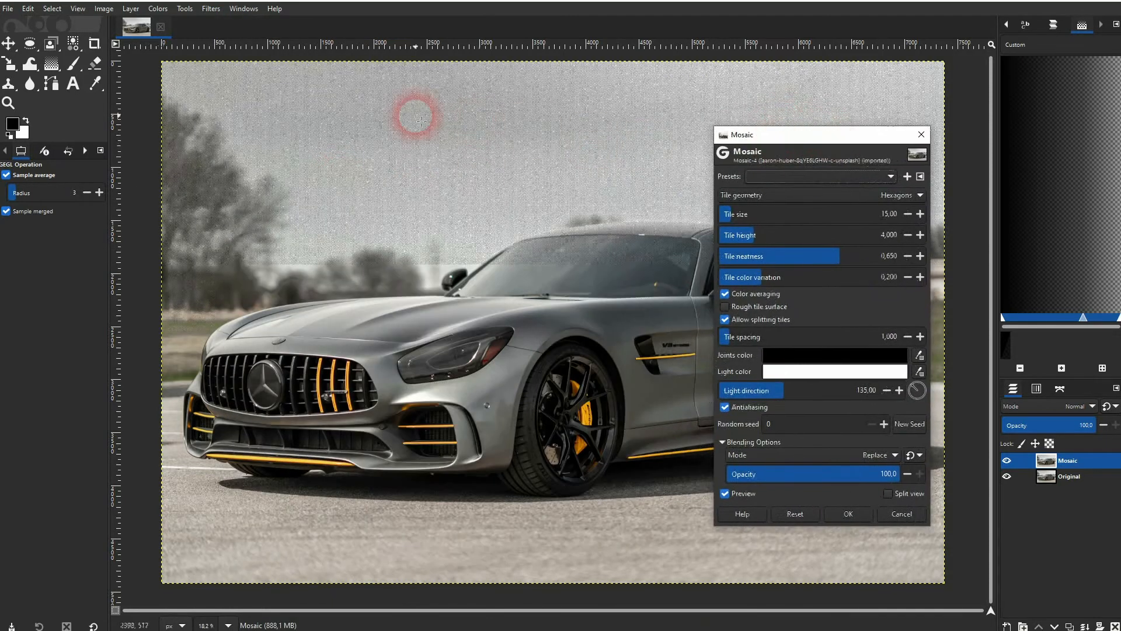
click(725, 493)
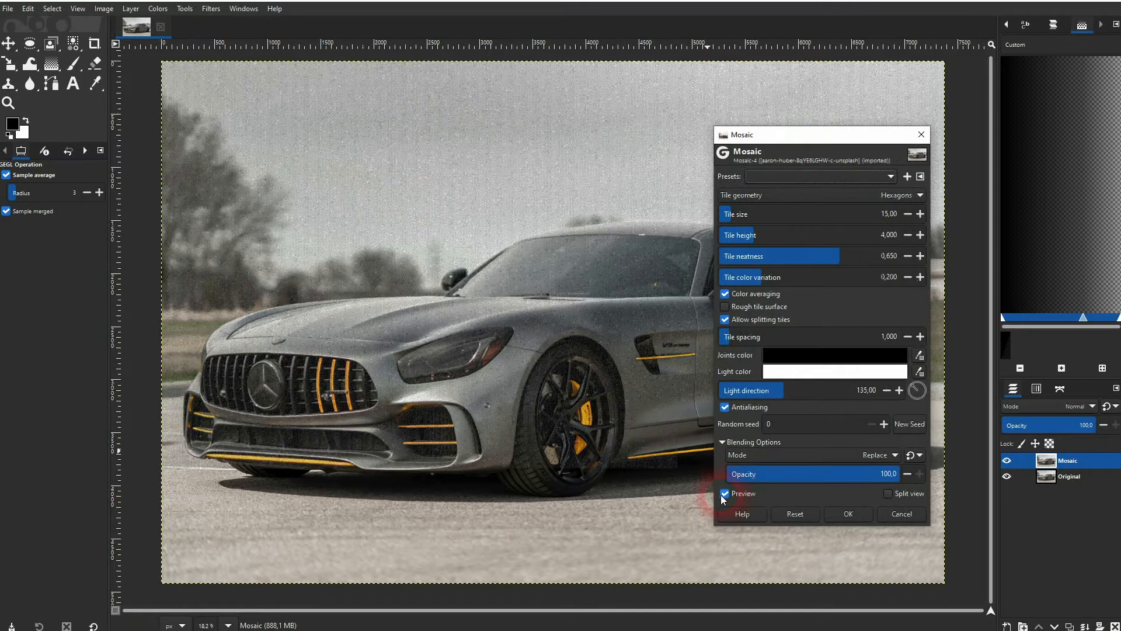
click(724, 493)
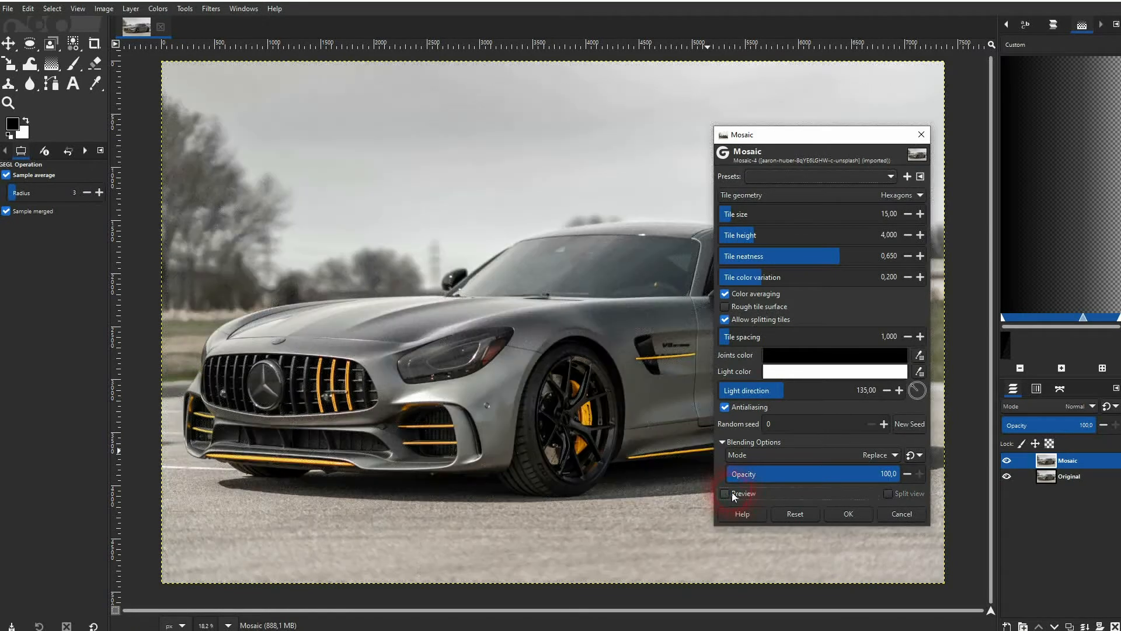
click(723, 493)
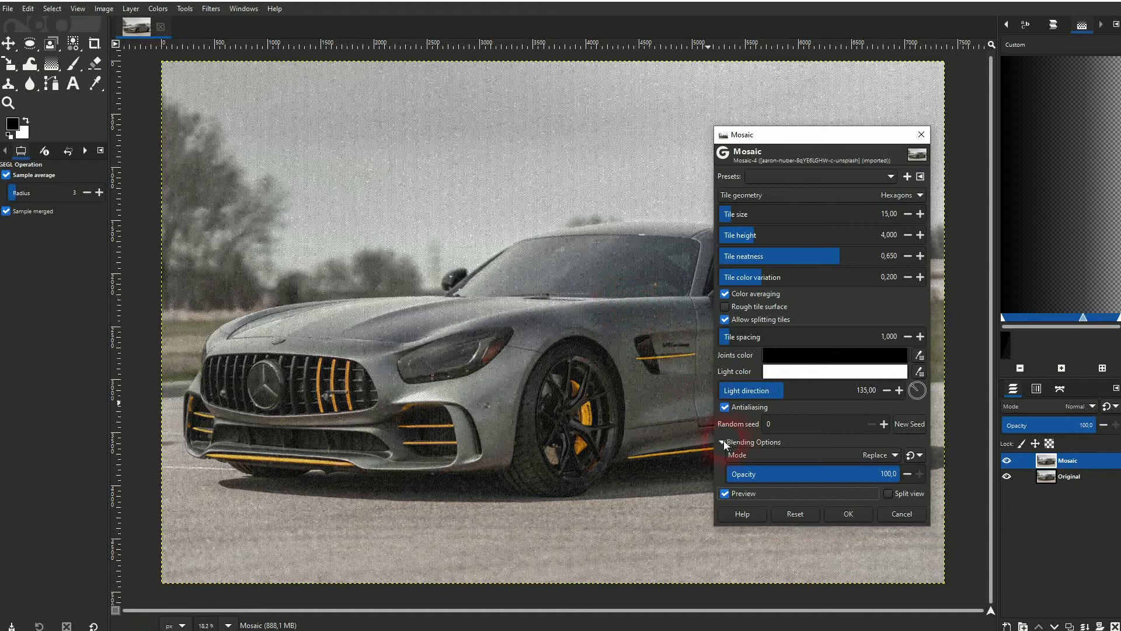
click(723, 441)
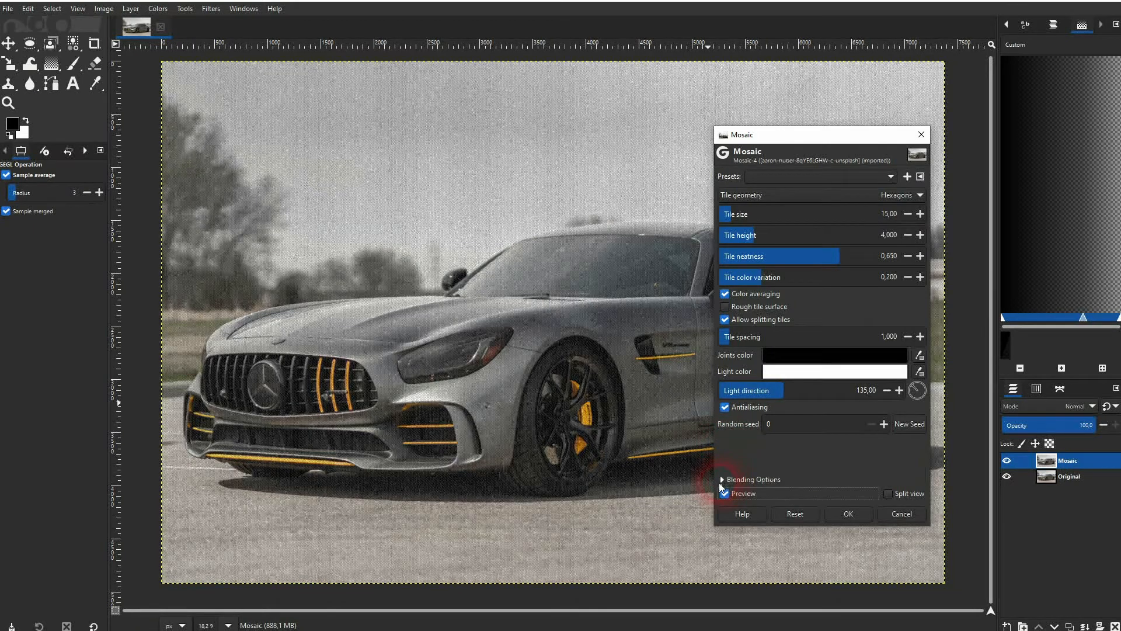
click(724, 478)
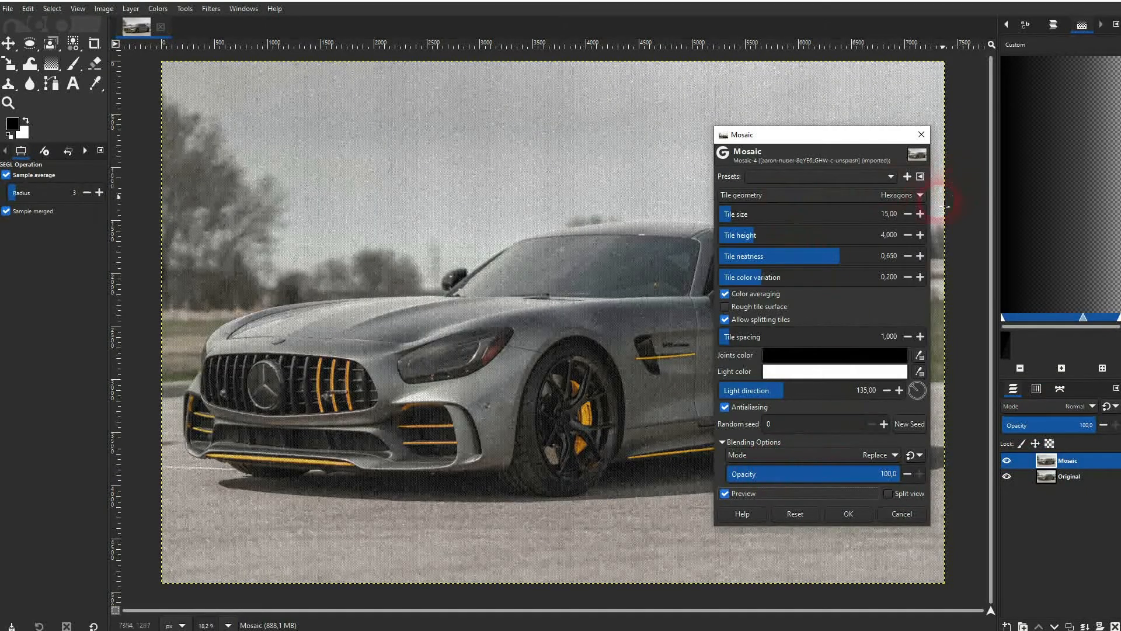
Enlarge tiles to size 68.62, height 4.188, comparing the preview against the original
click(899, 195)
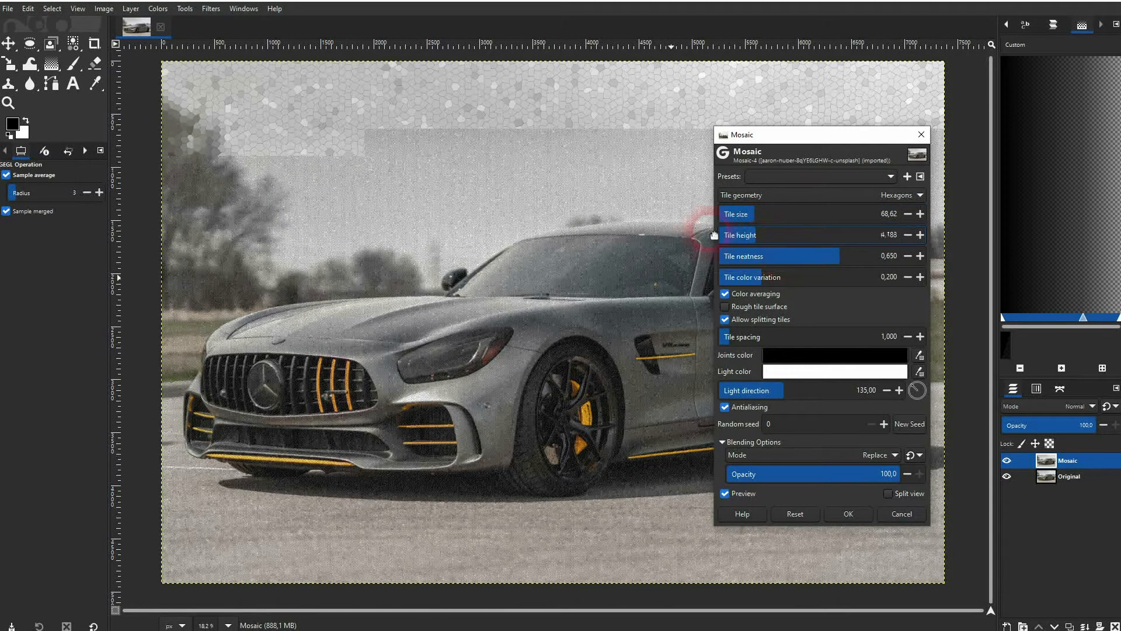
click(725, 493)
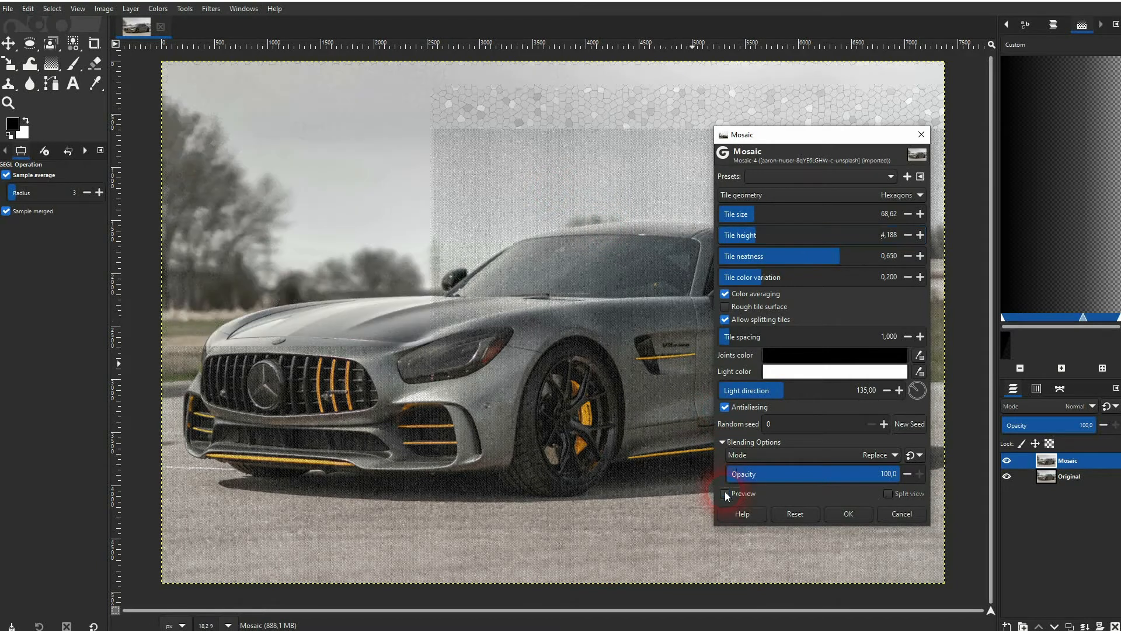
click(723, 493)
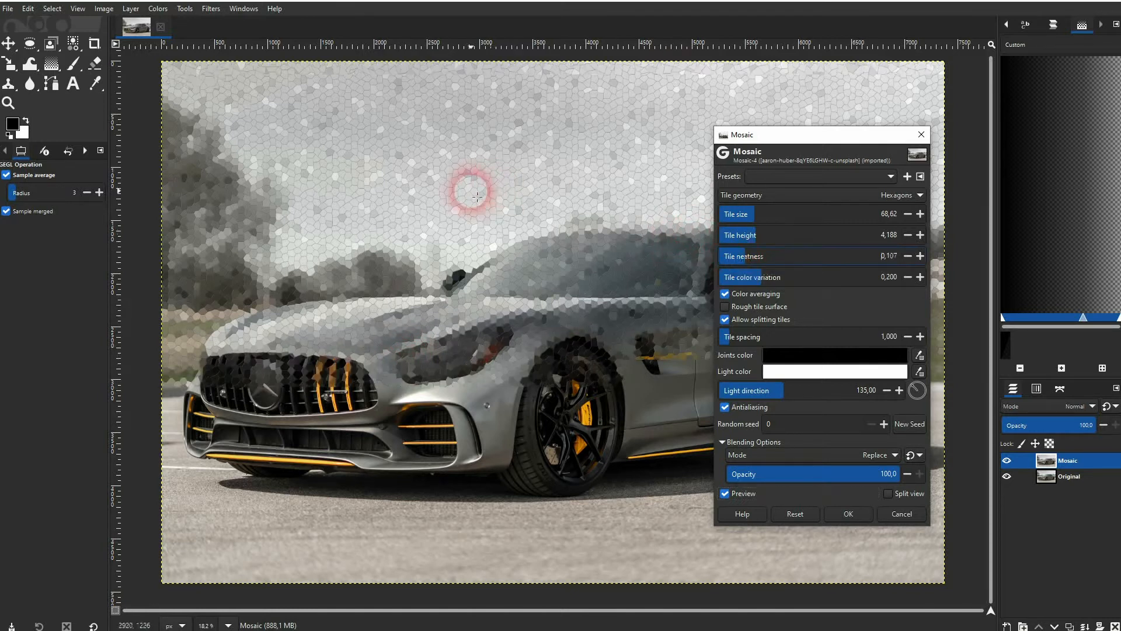
mouse_move(324, 94)
text(0,765)
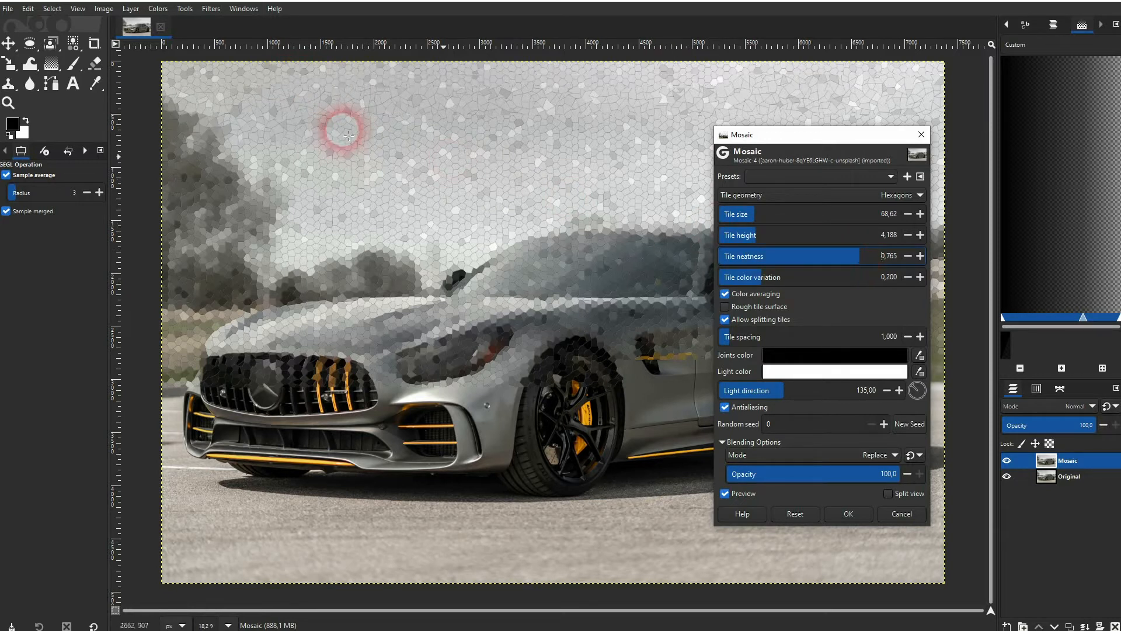
mouse_move(300, 90)
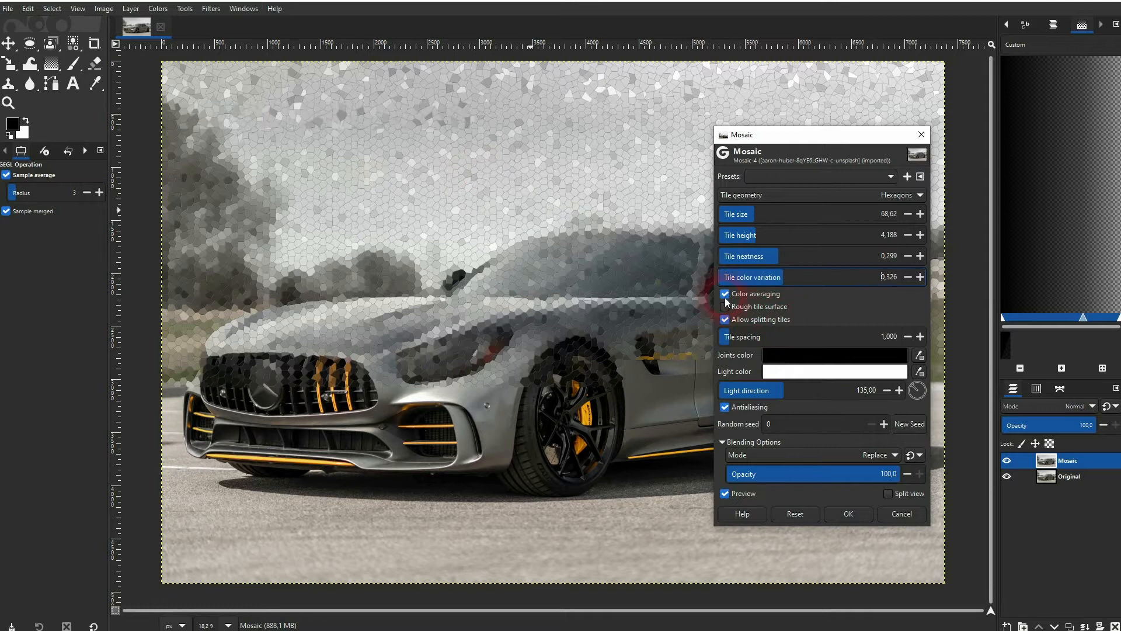
Roughen tiles with neatness 0.299 and colour variation 0.326, checking against the original
click(724, 306)
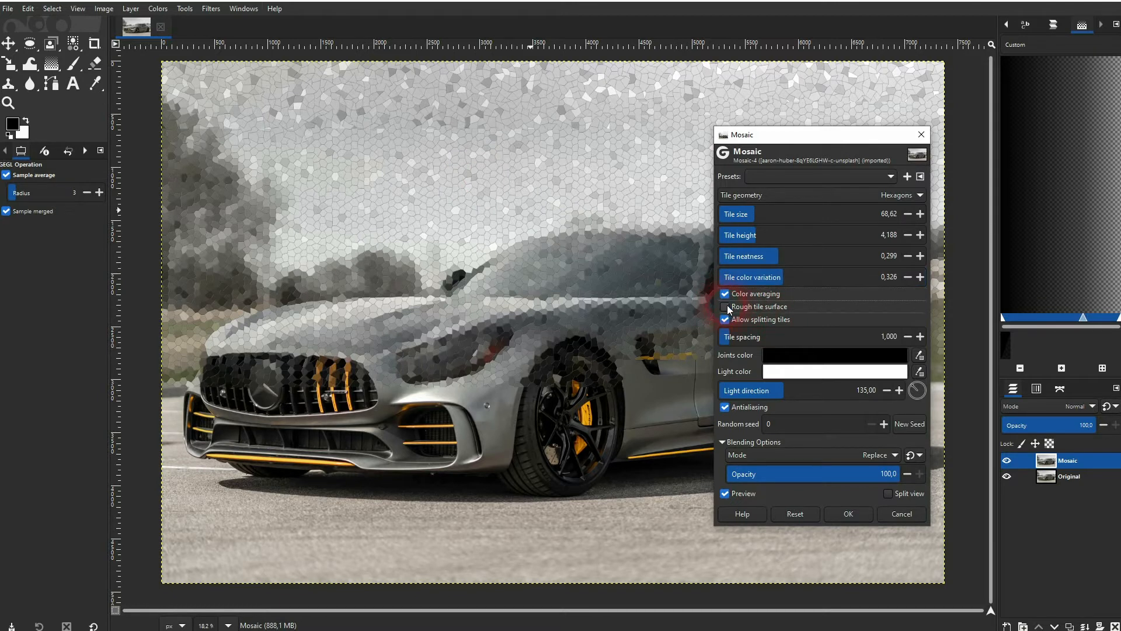
click(724, 306)
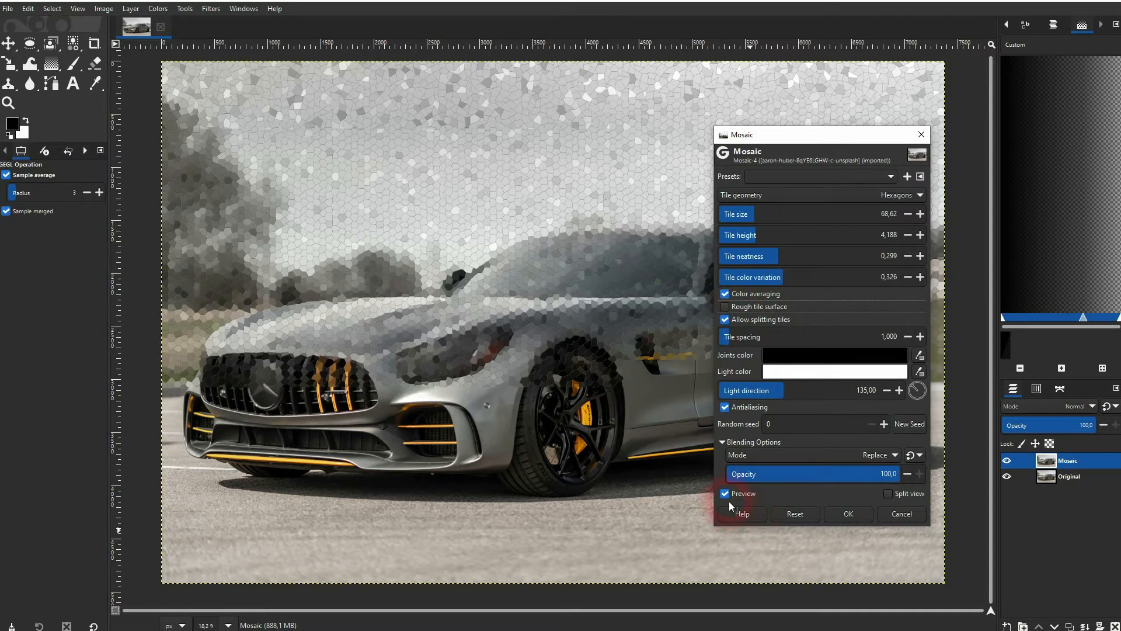
click(724, 493)
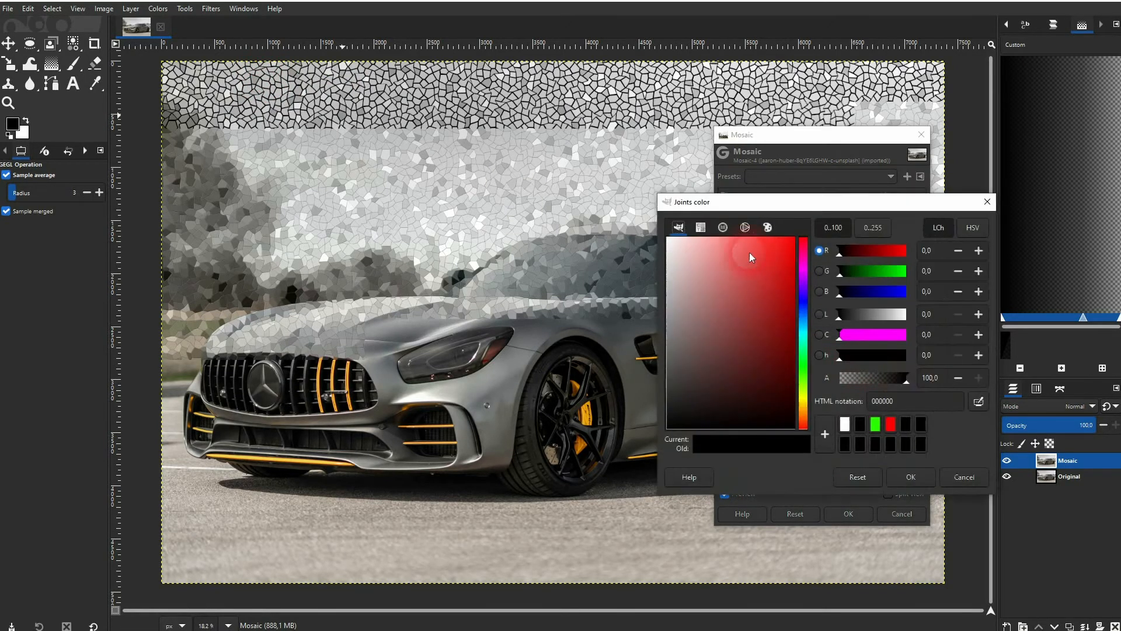
View the Joints colour in the wheel/triangle selector, keeping it black
click(745, 227)
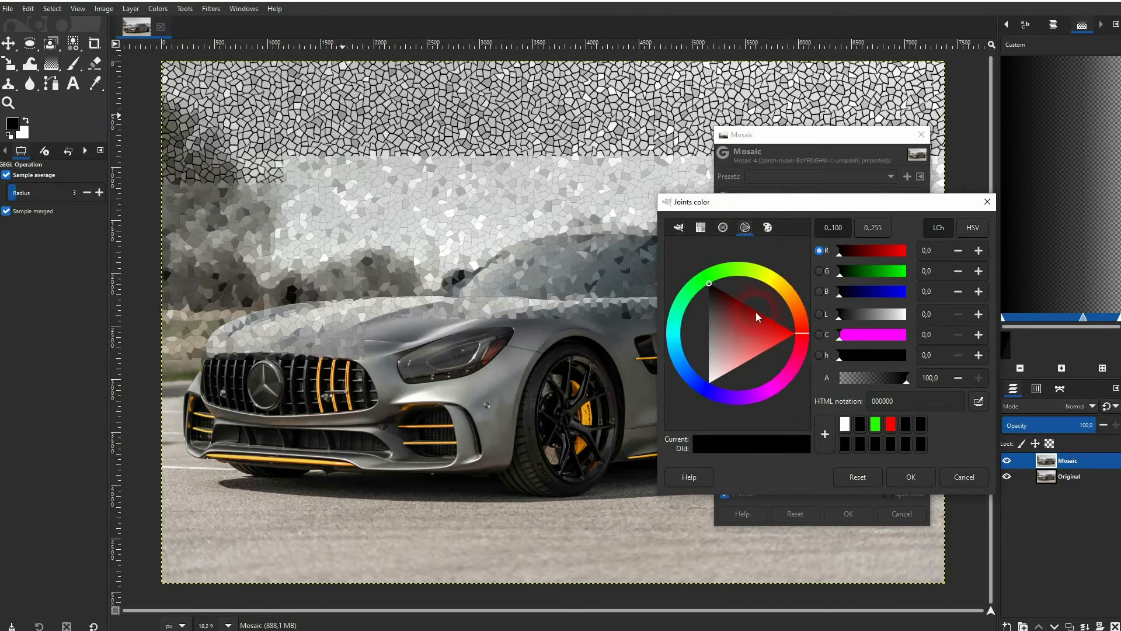
click(795, 333)
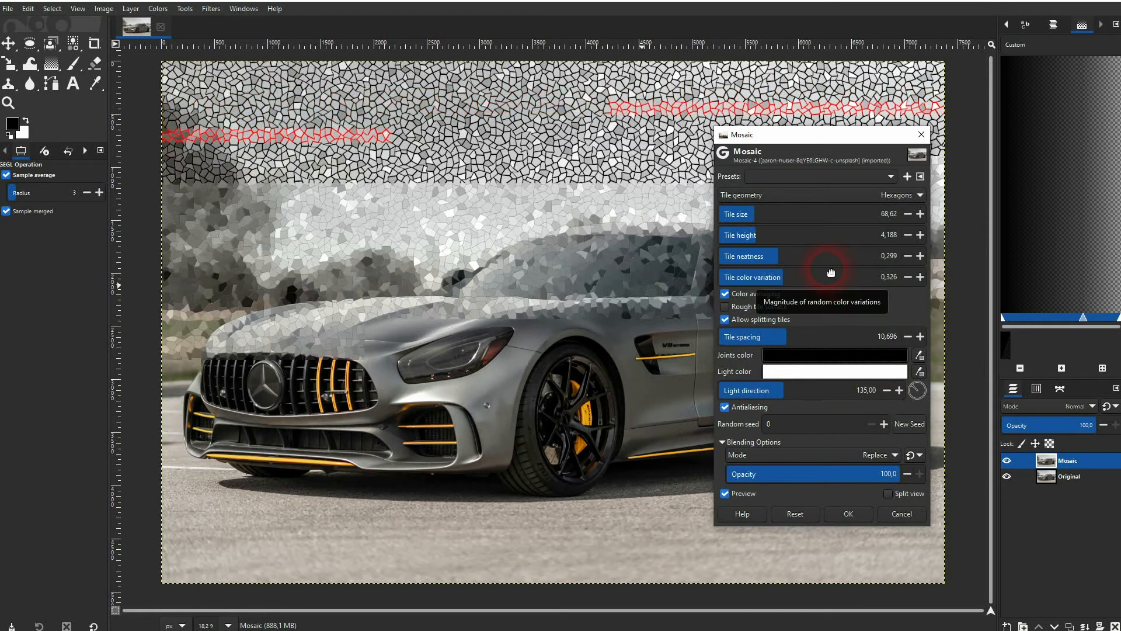
mouse_move(749, 337)
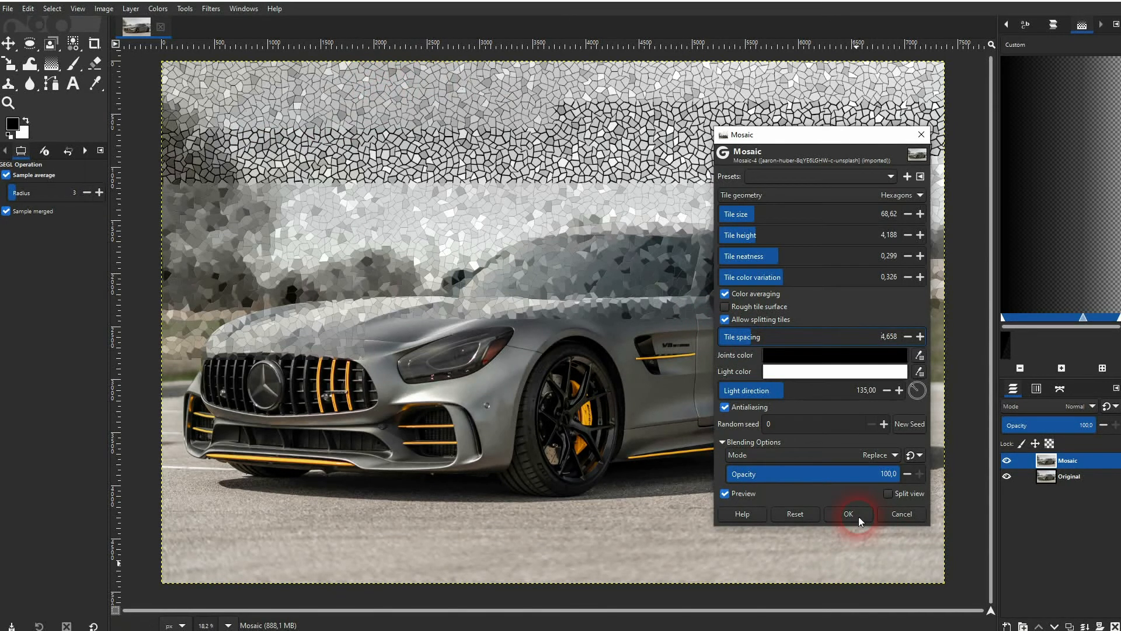
Confirm the mosaic with tile spacing 4.658 so it is applied to the layer
click(847, 514)
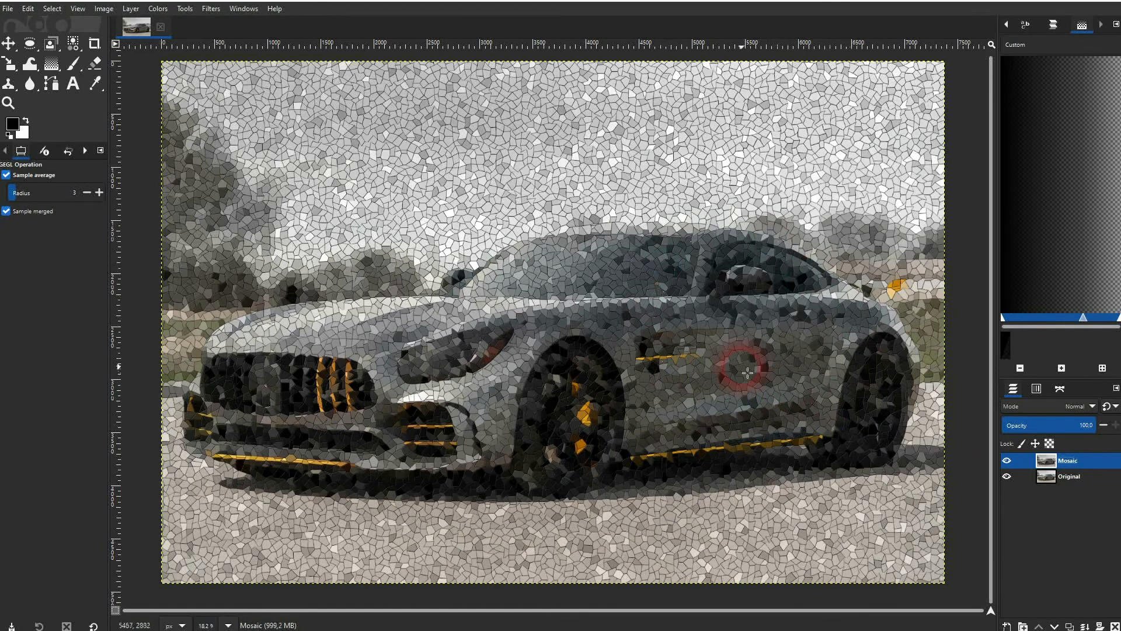
click(1006, 460)
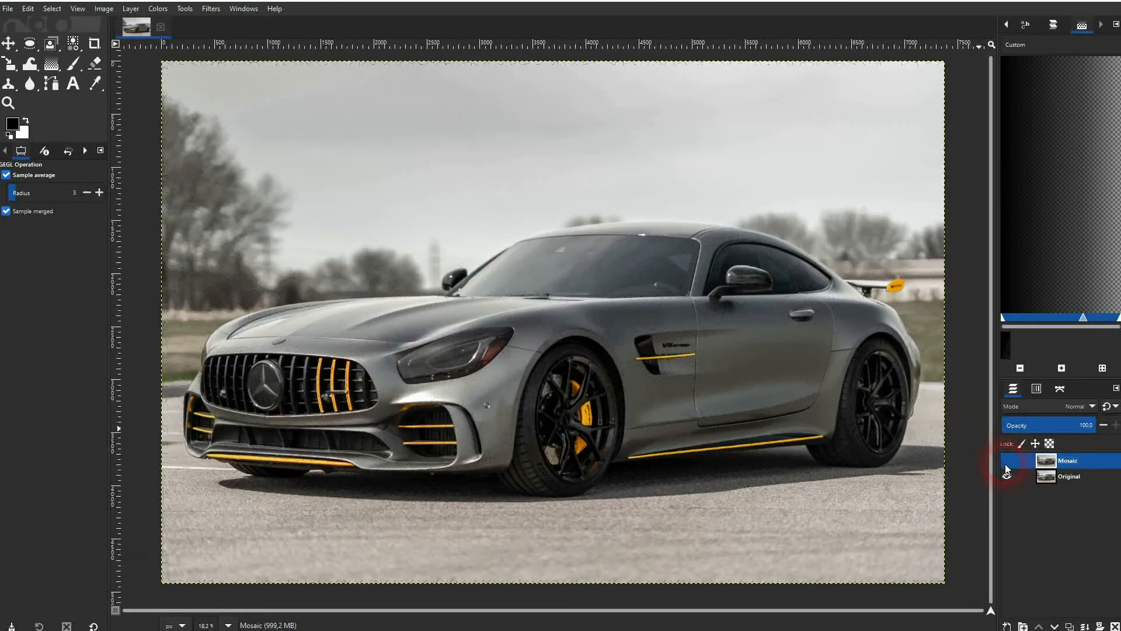
click(1005, 460)
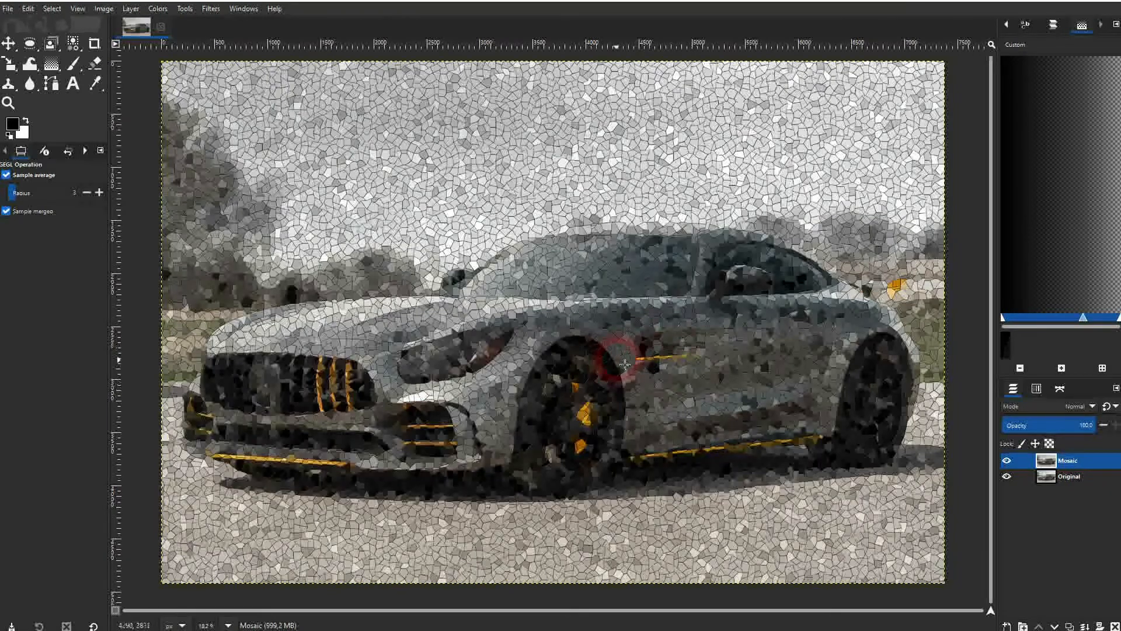